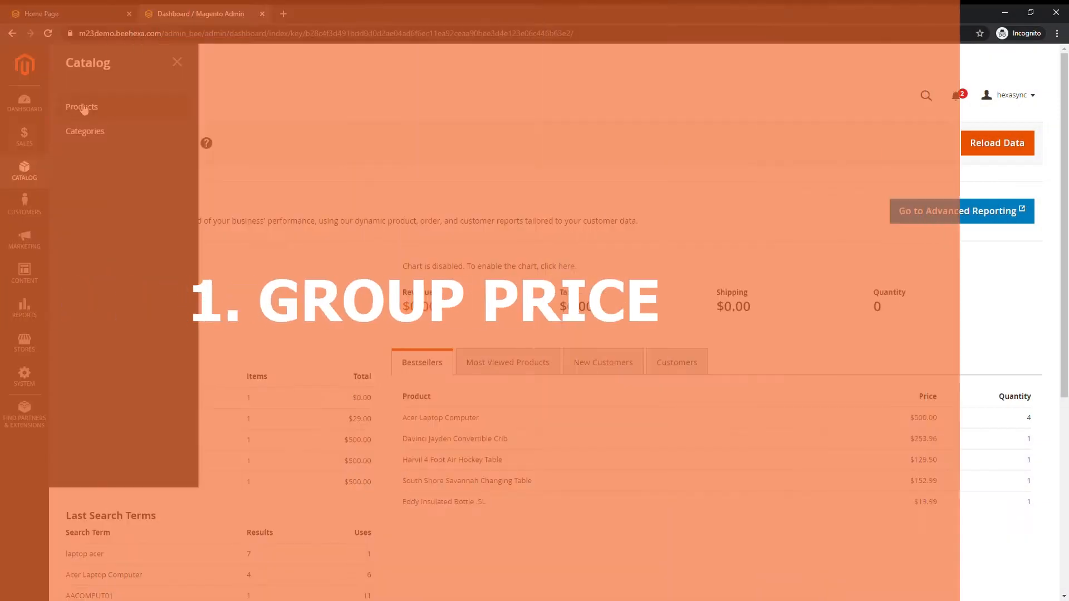
Step: Open the Acer Laptop Computer - New Generation 2019 product for editing
left_click(81, 107)
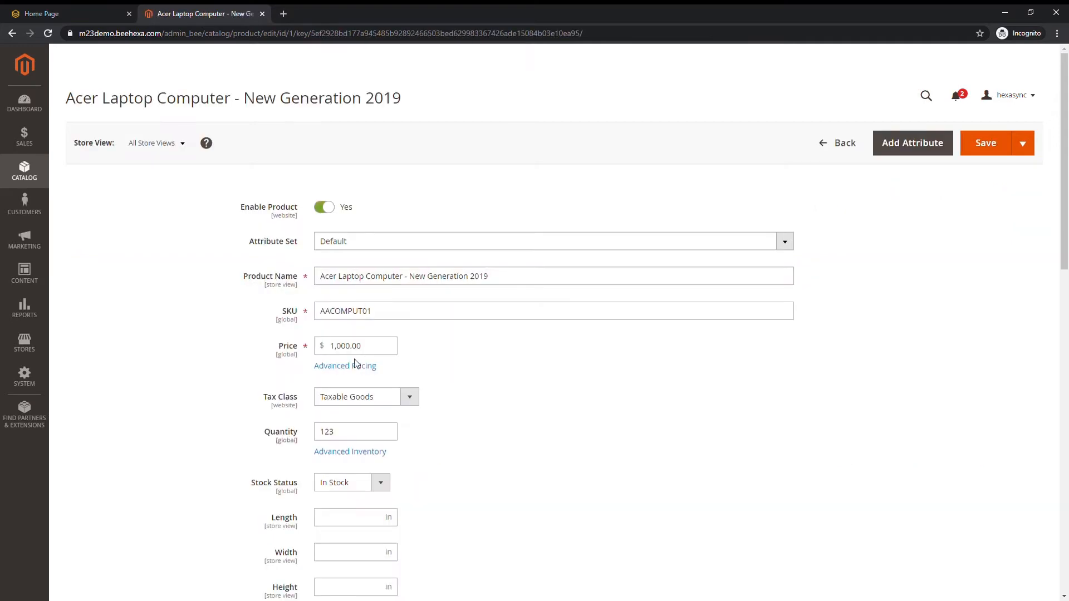
mouse_move(345, 366)
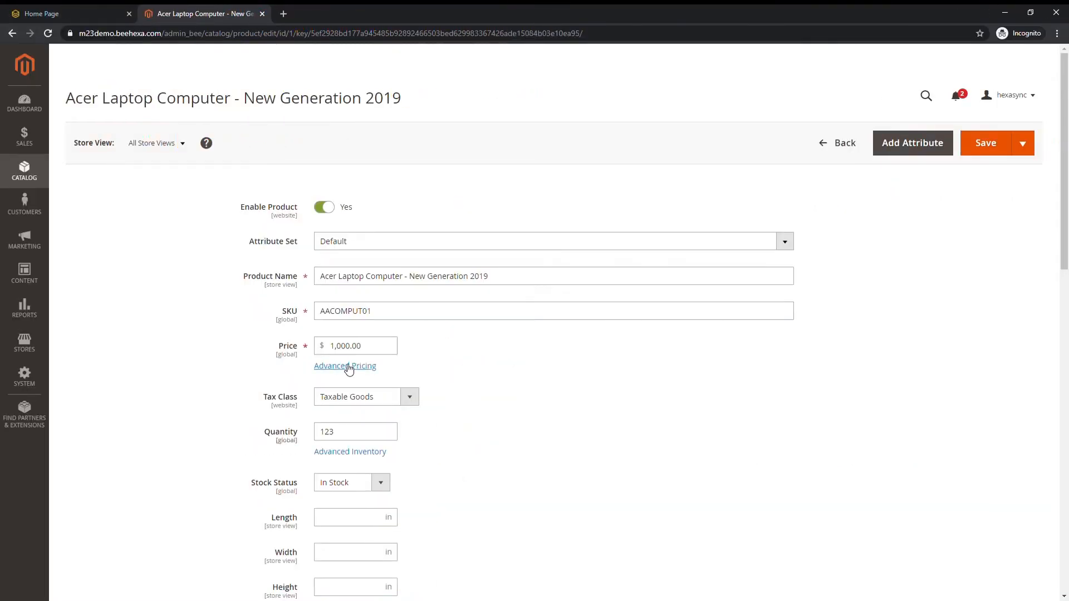
Step: Add an all-groups customer group price: quantity 10 with a 10% discount
left_click(346, 366)
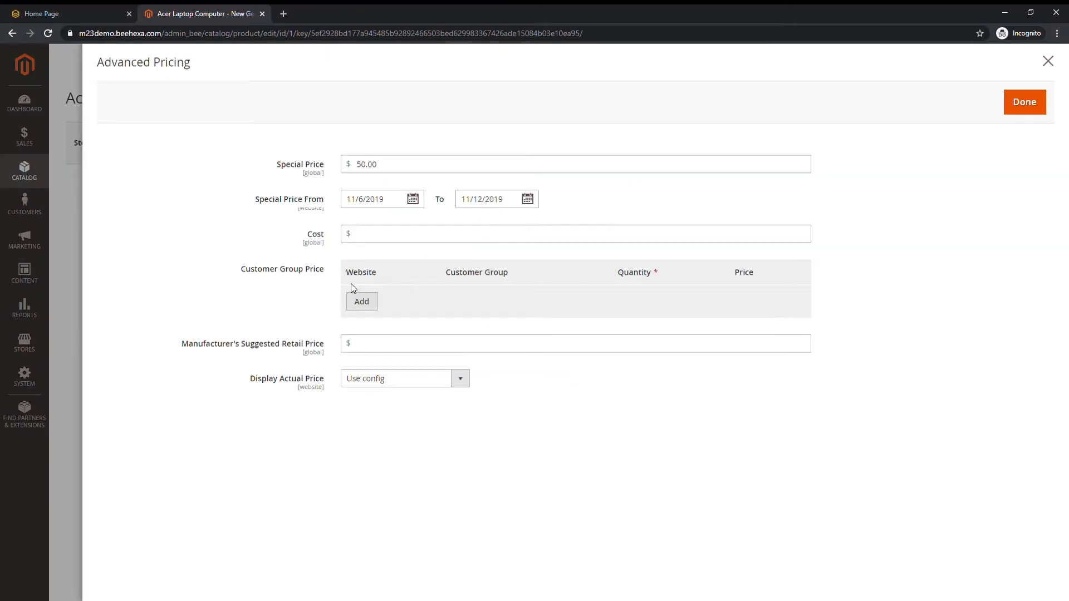
left_click(361, 301)
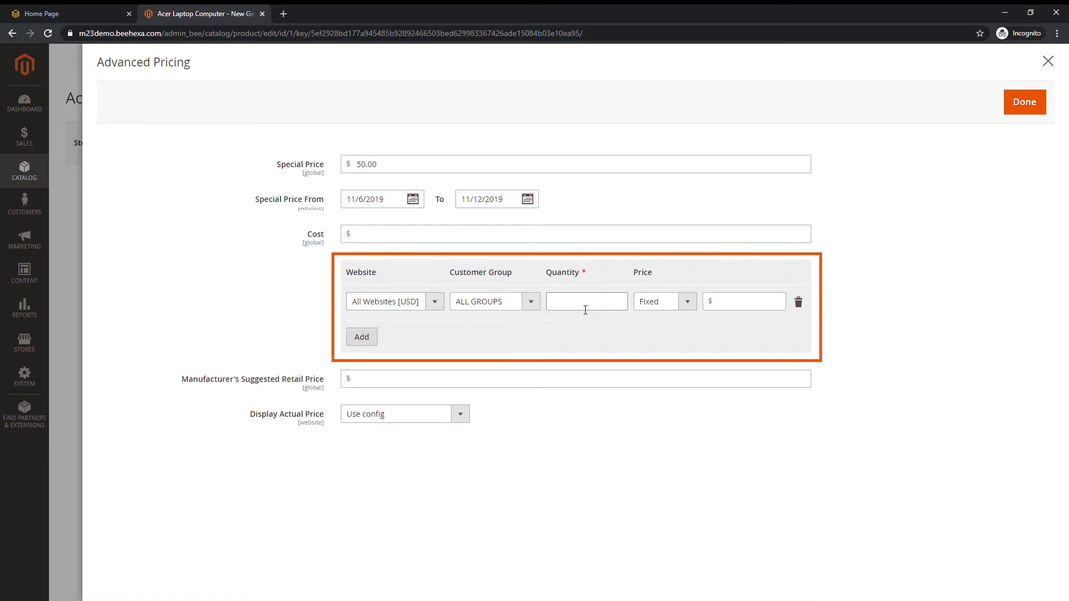
type("10")
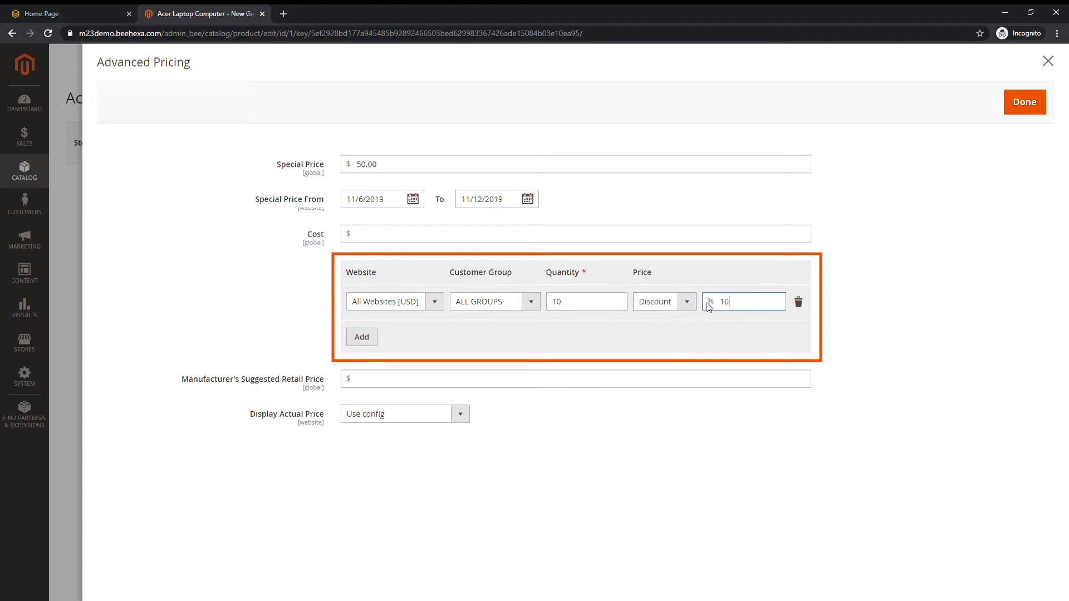
left_click(1024, 102)
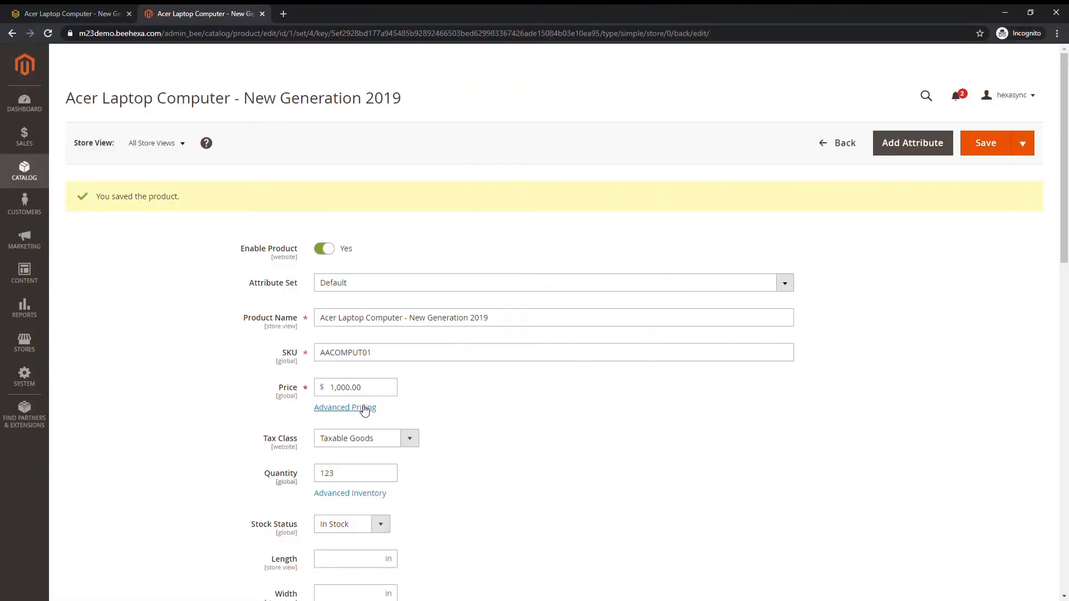
Step: Change the $50.00 special price end date to 11/12/2020 and save
left_click(345, 407)
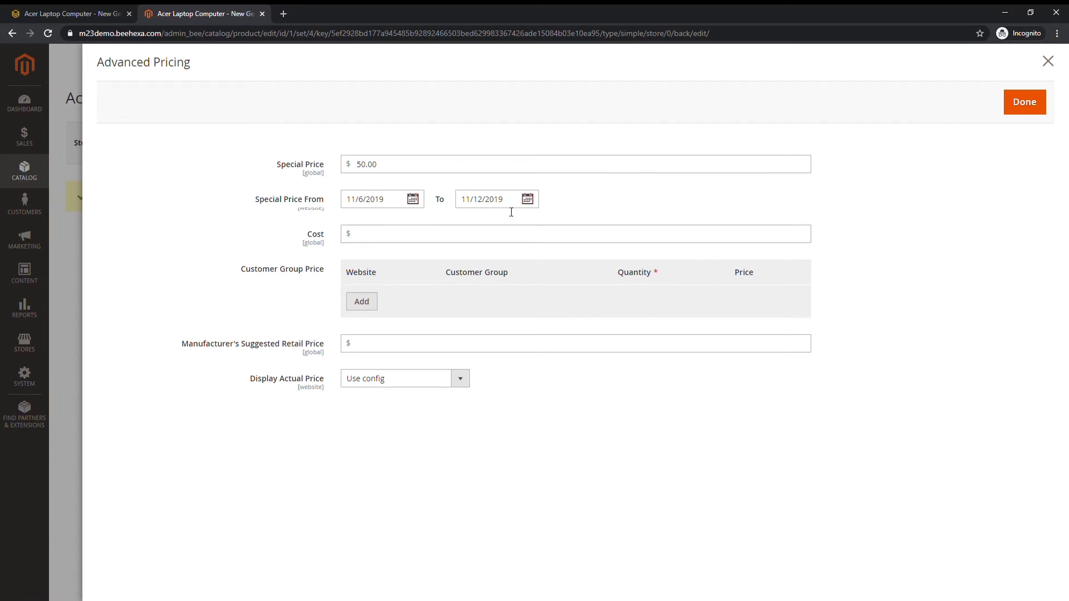
left_click(488, 199)
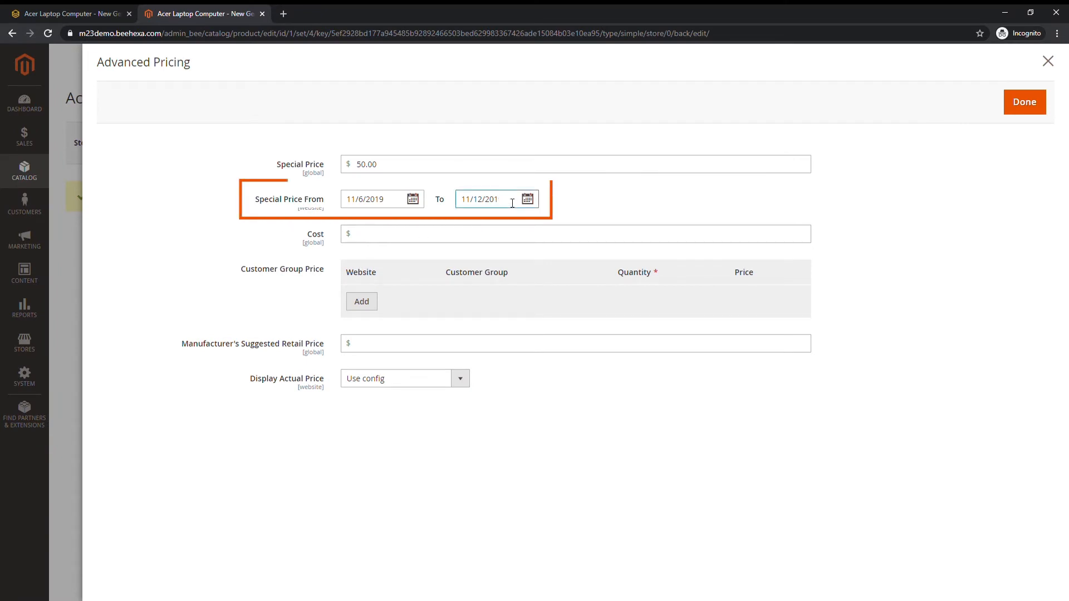
type("0")
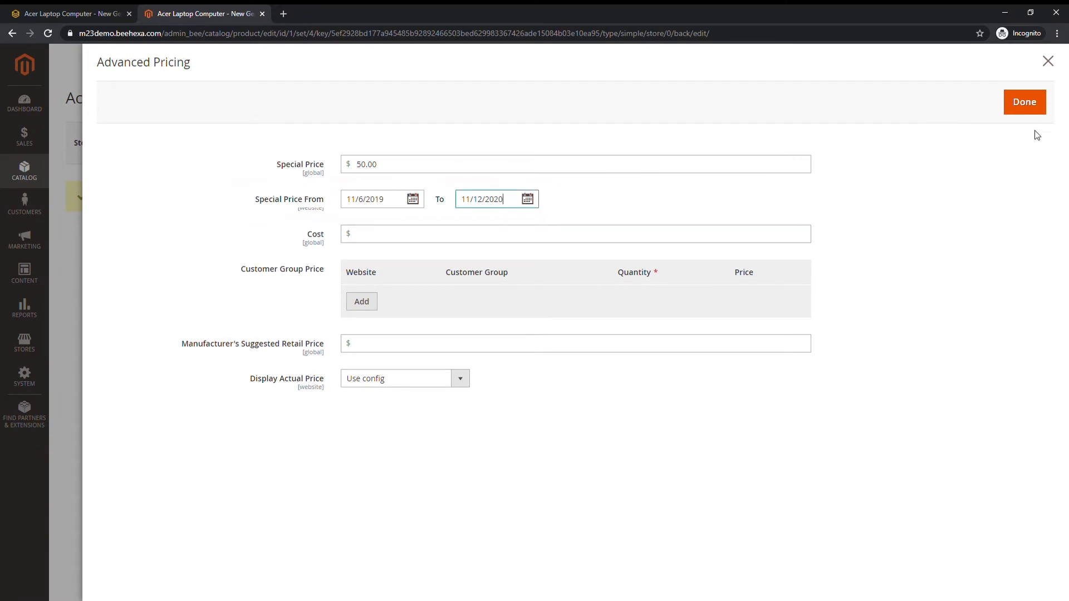
left_click(1024, 102)
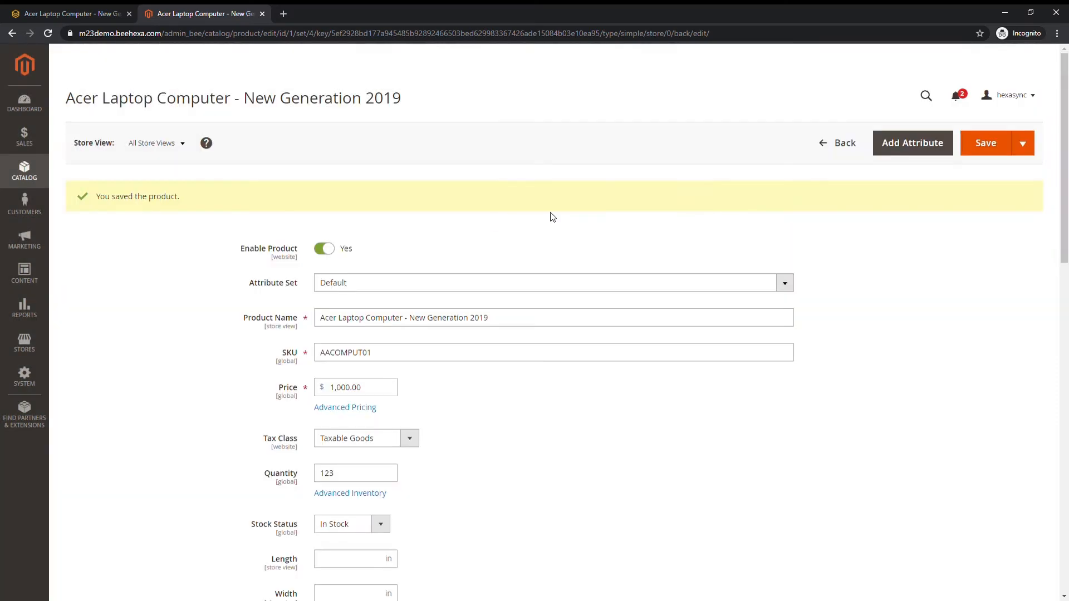
left_click(68, 13)
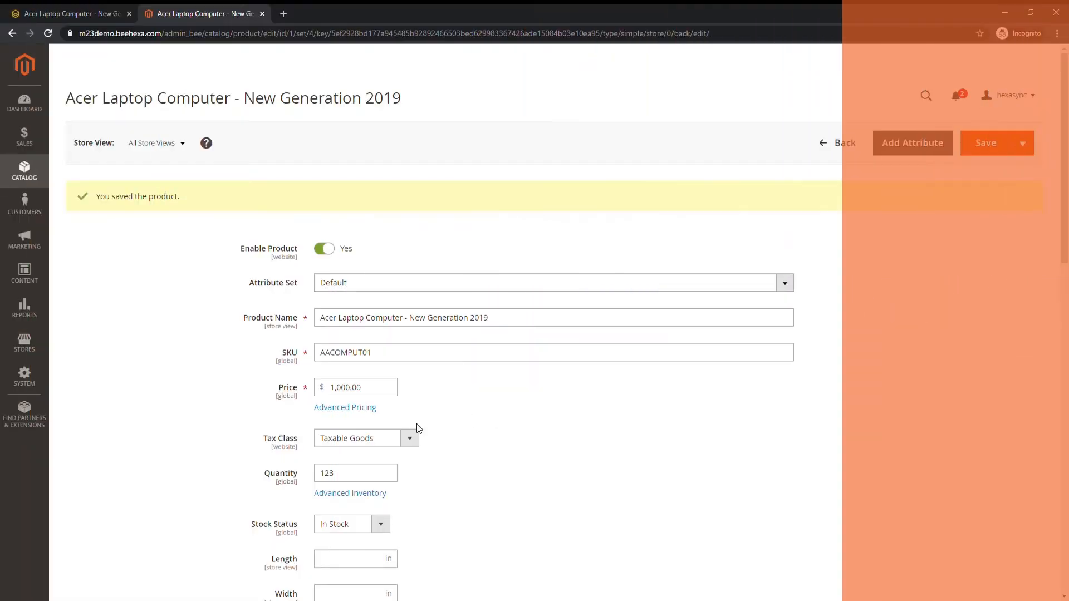
Step: Add tier prices of $1,000 for 1, $950 for 2 and $900 for 4 units, and save
left_click(345, 407)
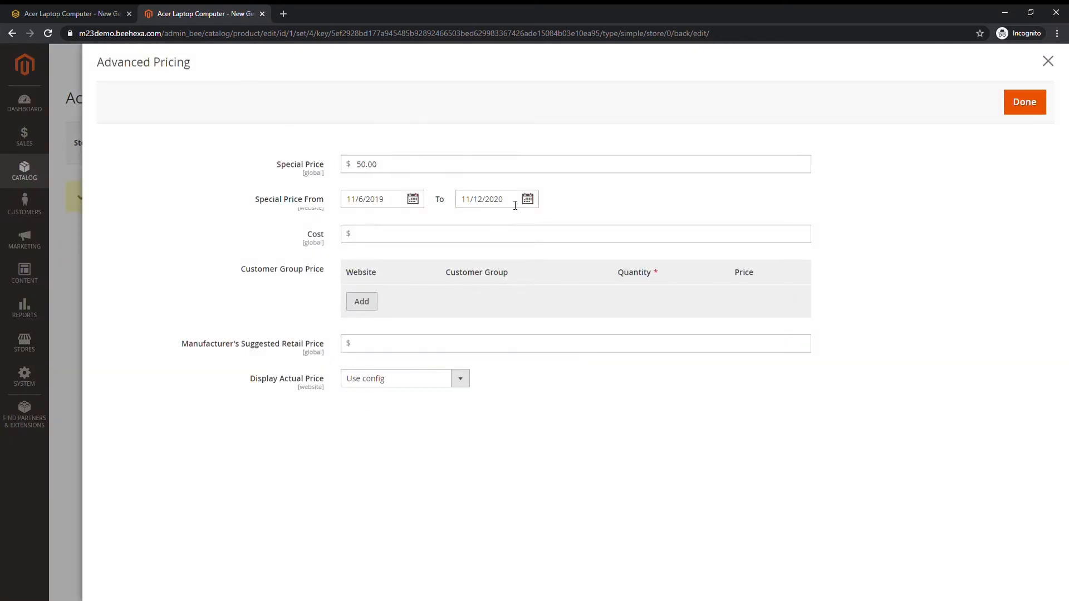
key("Backspace")
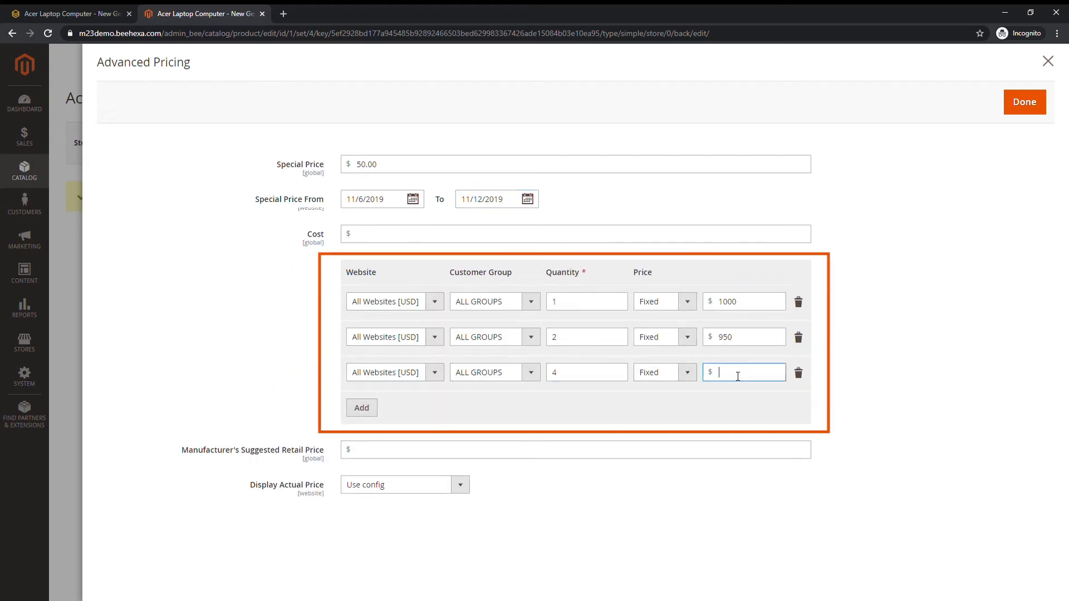
left_click(1024, 101)
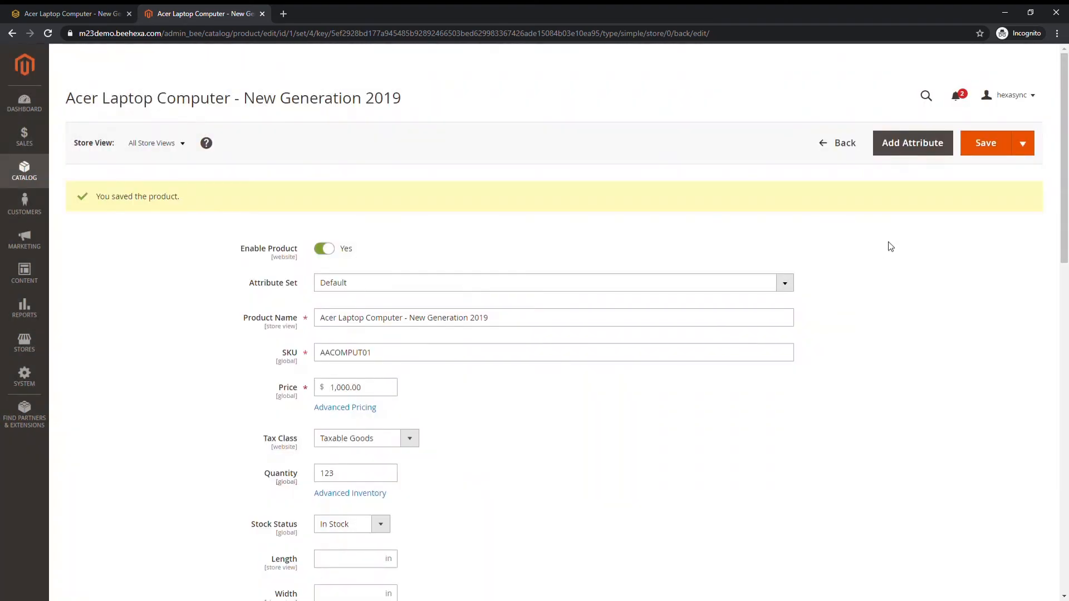
left_click(985, 143)
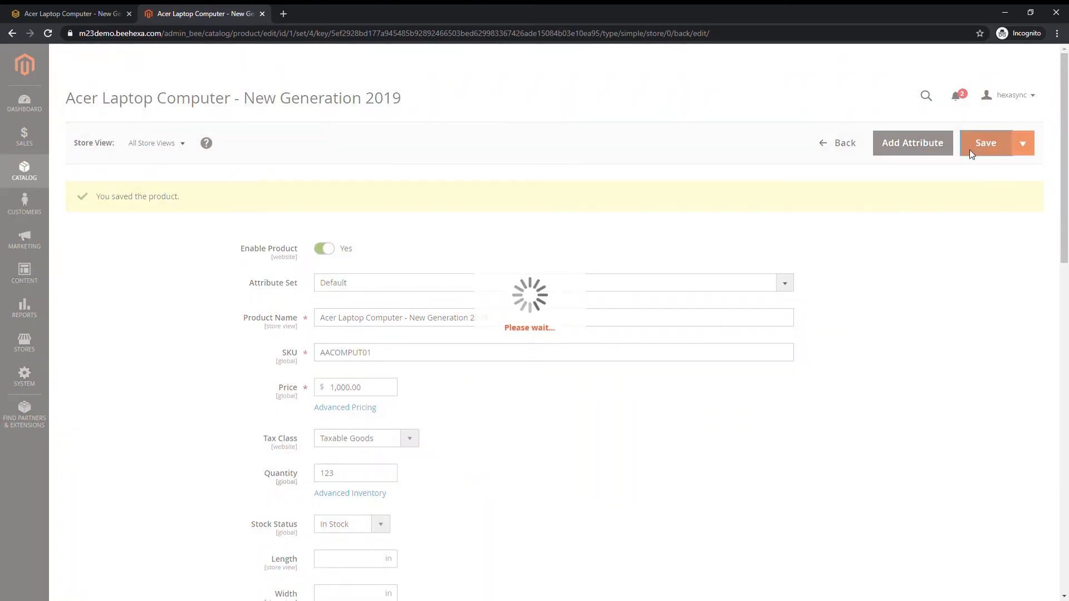
mouse_move(479, 200)
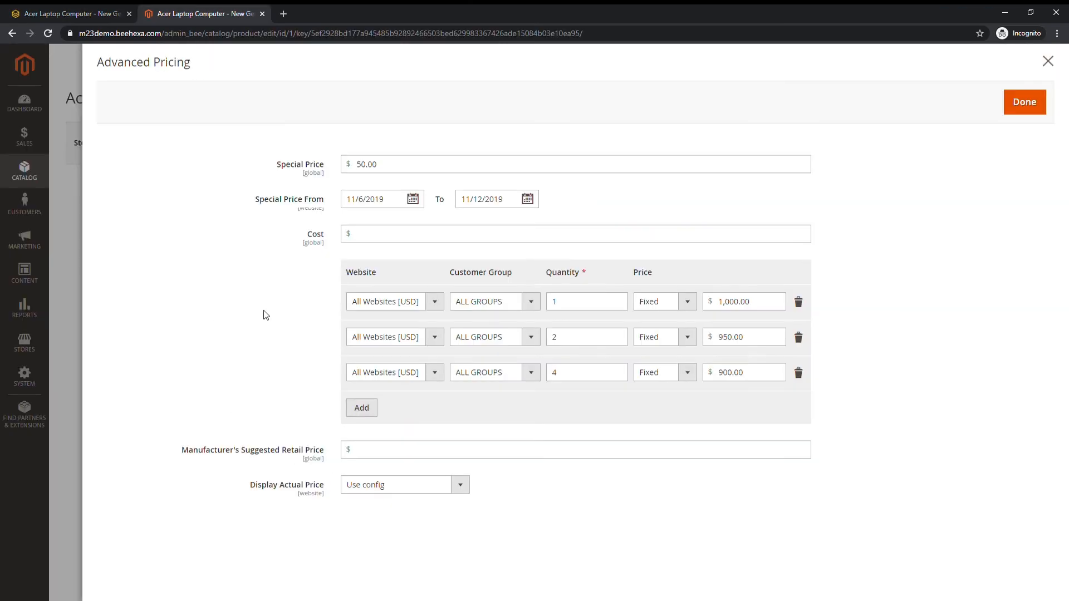
left_click(1023, 101)
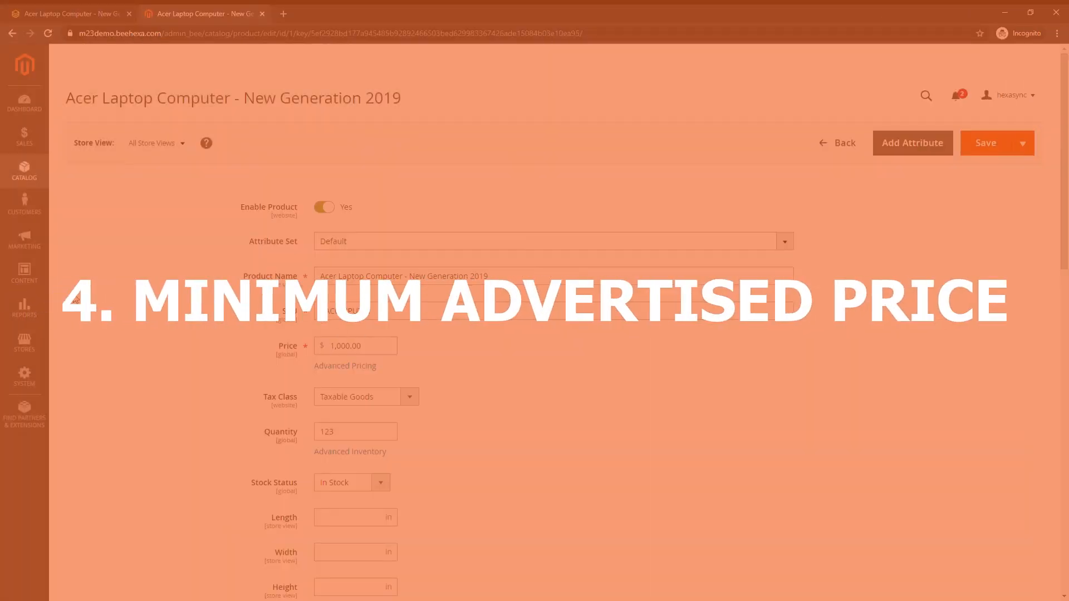
Step: Go to Stores > Configuration > Sales to reach the Minimum Advertised Price section
left_click(23, 343)
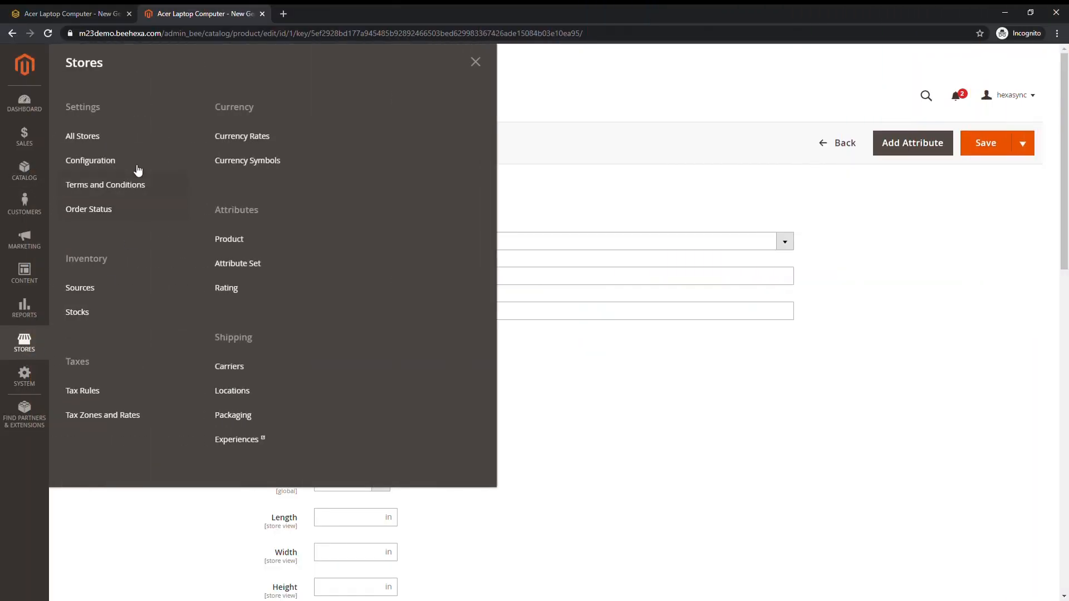
left_click(90, 160)
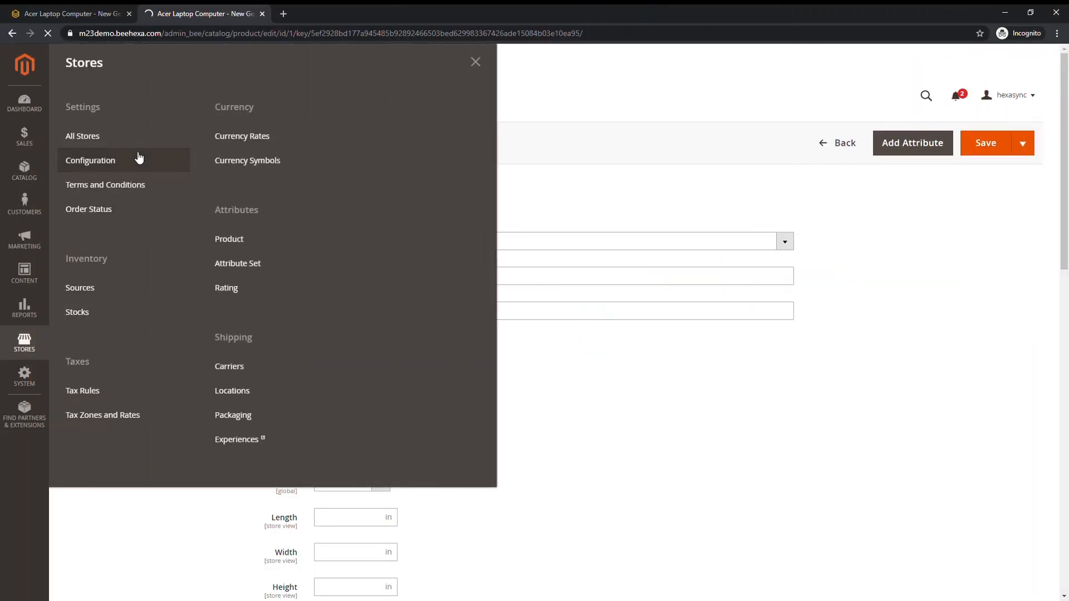
left_click(90, 160)
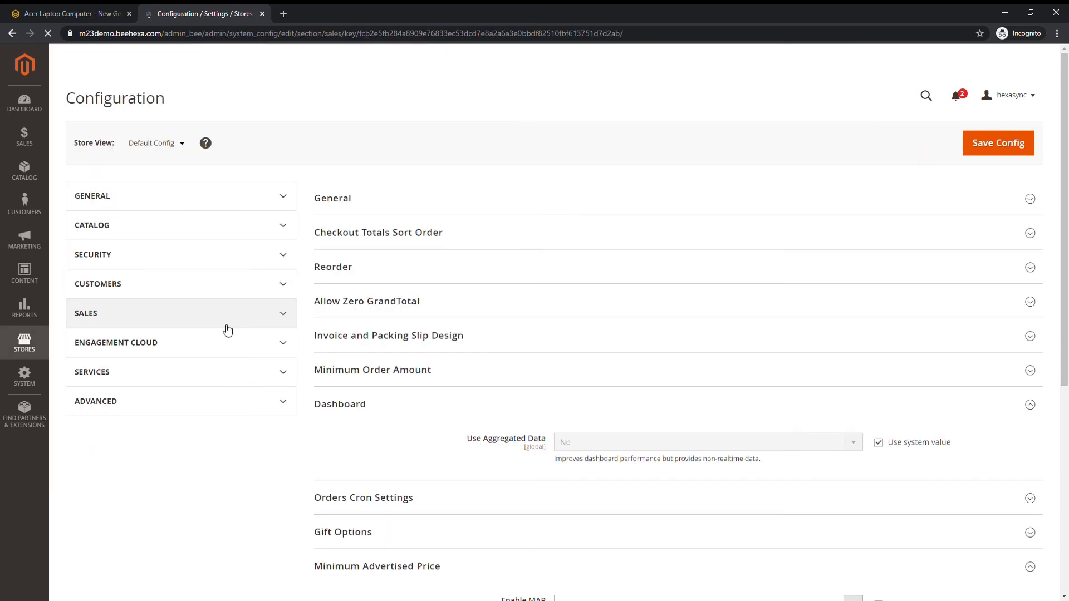